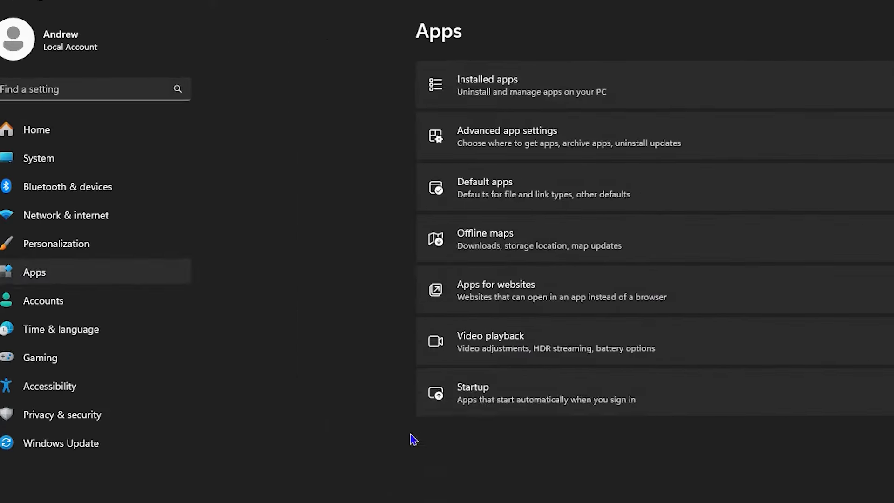
# Step: Disable Microsoft OneDrive in the Startup apps list, then return to the Settings Home page
pyautogui.click(473, 393)
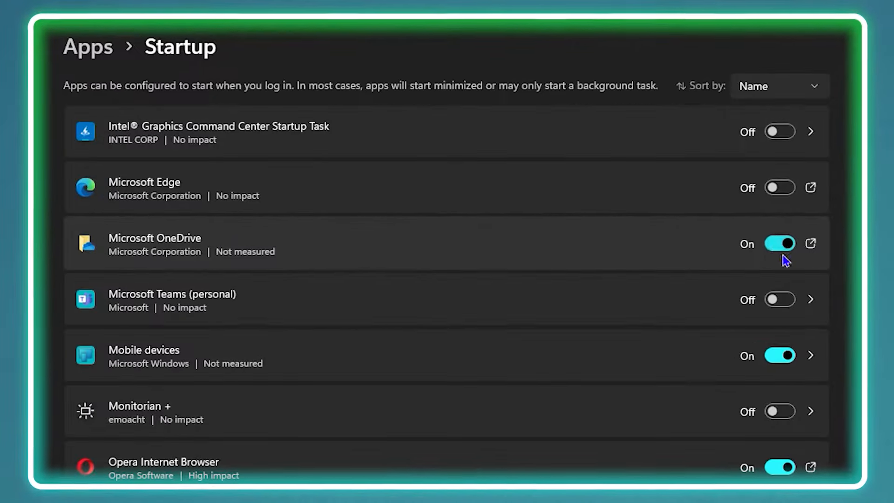
pyautogui.click(779, 243)
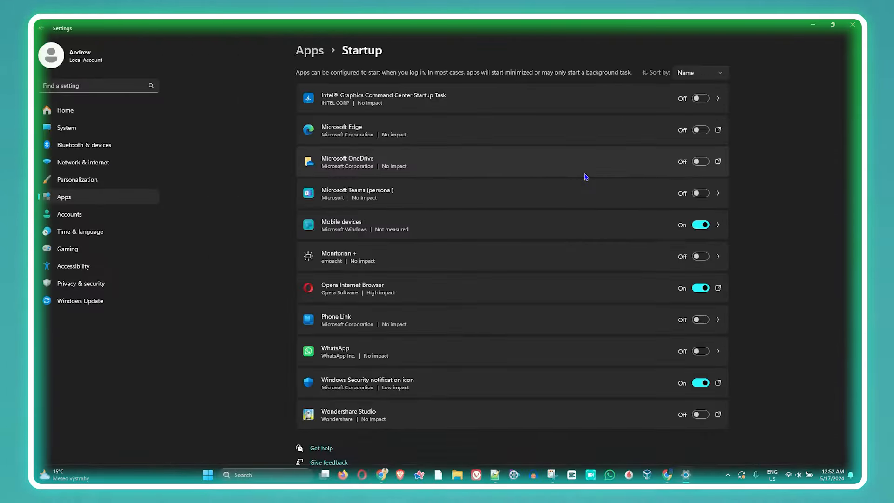
pyautogui.click(41, 28)
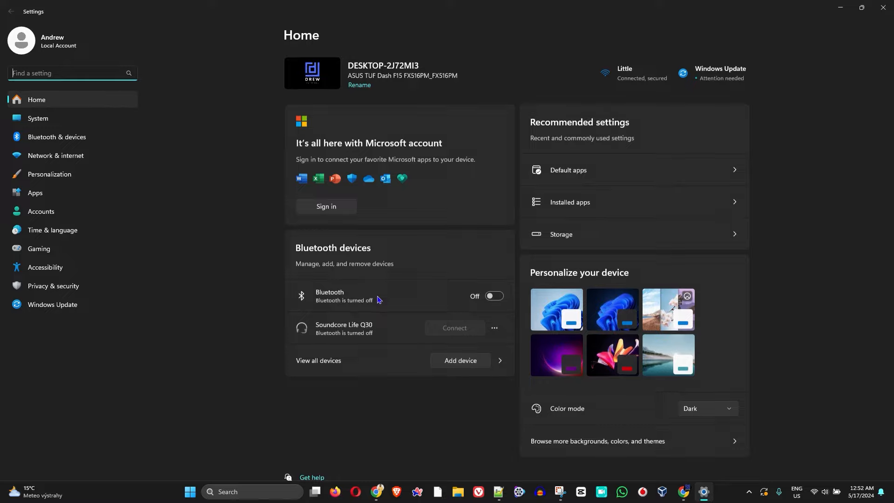
# Step: From Home, reach Apps > Startup and switch Microsoft OneDrive to Off
pyautogui.click(35, 193)
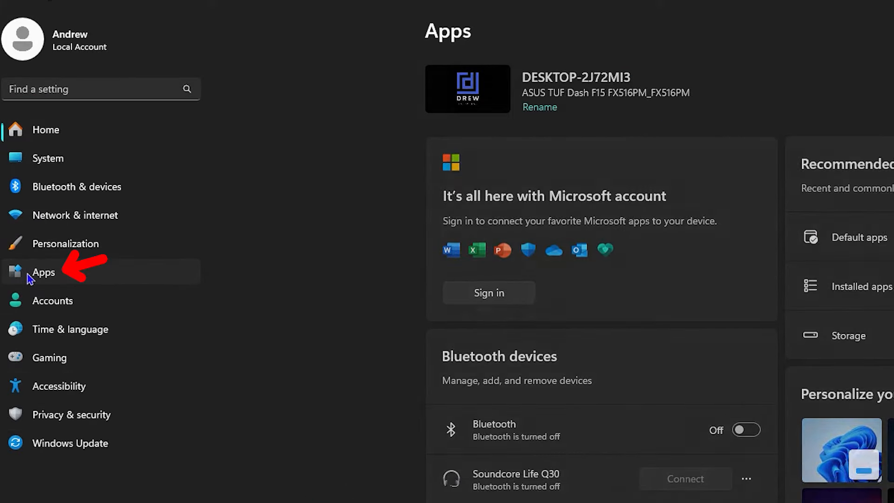
pyautogui.click(44, 272)
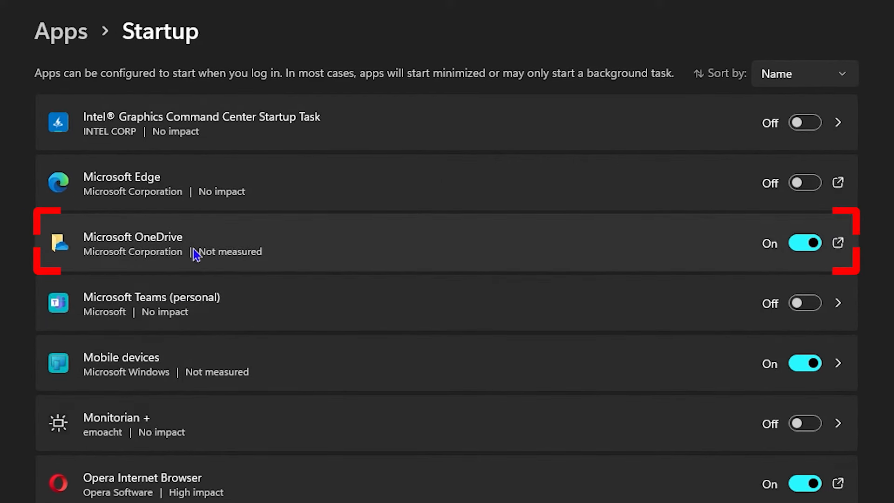
pyautogui.click(804, 243)
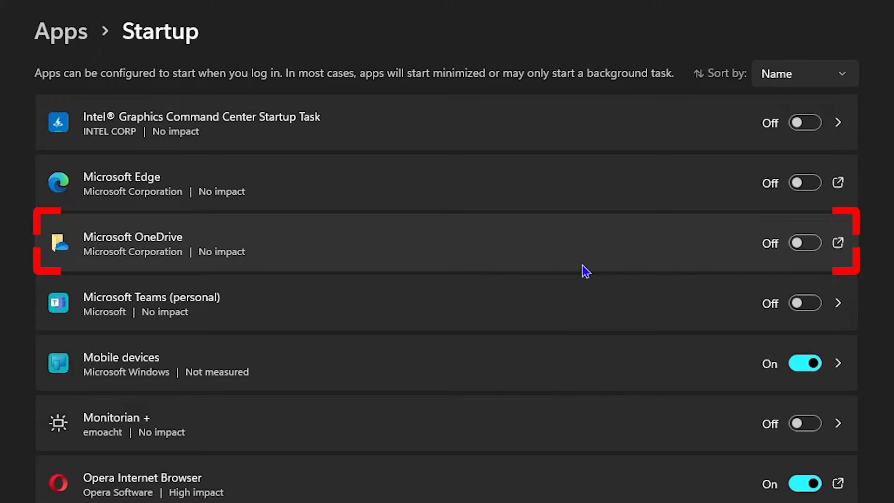